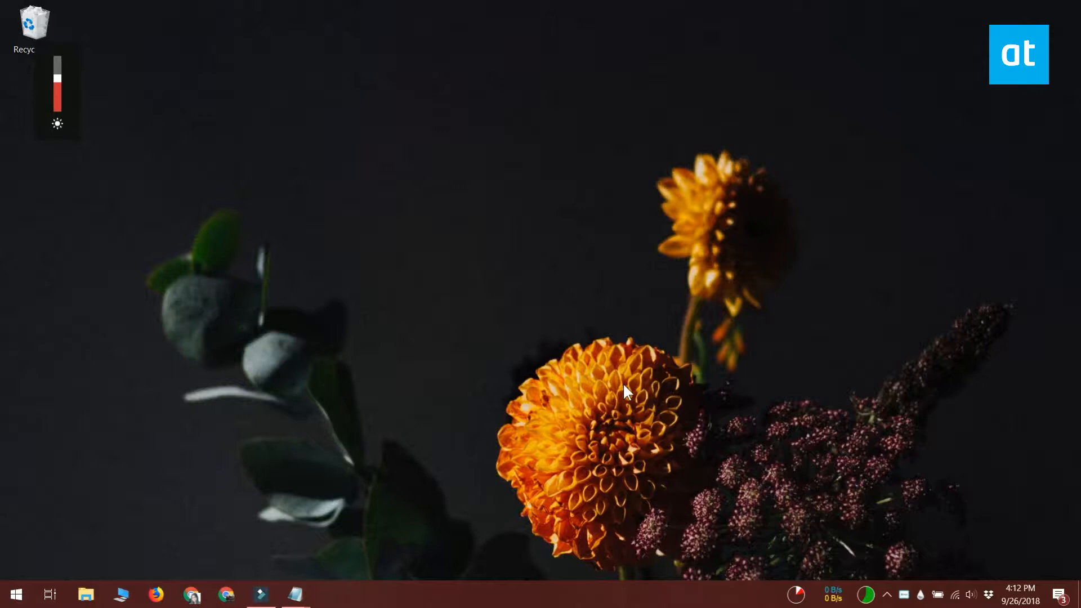
Show the screen brightness slider overlay from the taskbar
click(296, 595)
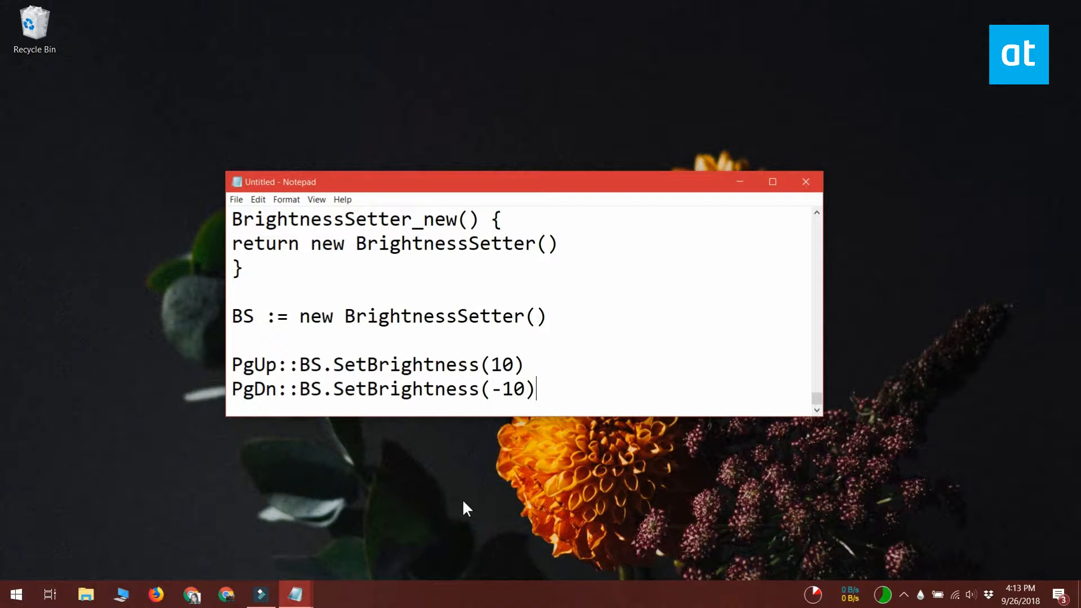
Select a value in the BrightnessSetter script's PgUp/PgDn hotkey lines
double_click(506, 389)
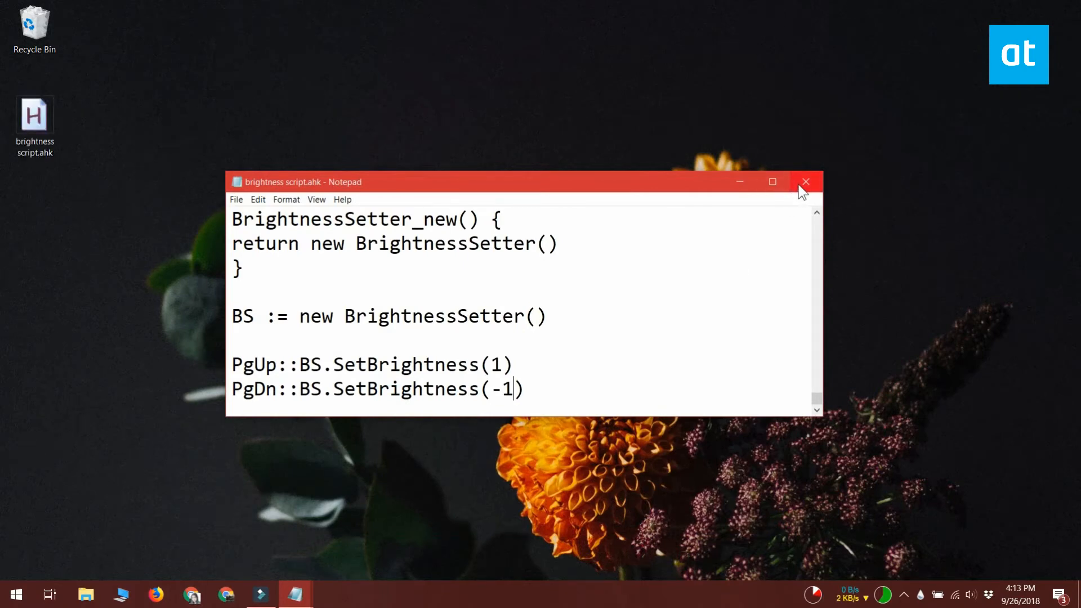
Close Notepad after saving brightness script.ahk to the Desktop
click(805, 182)
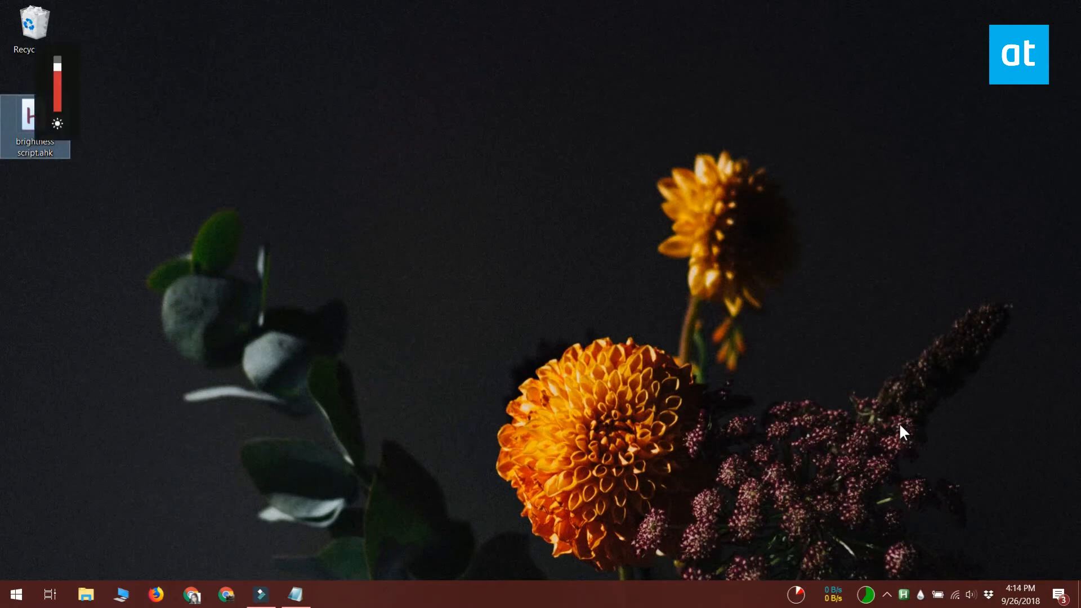